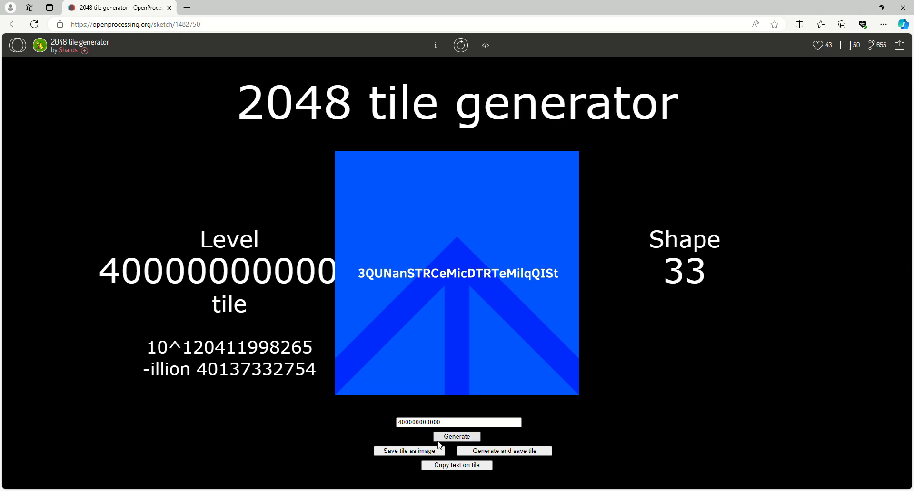
click(442, 422)
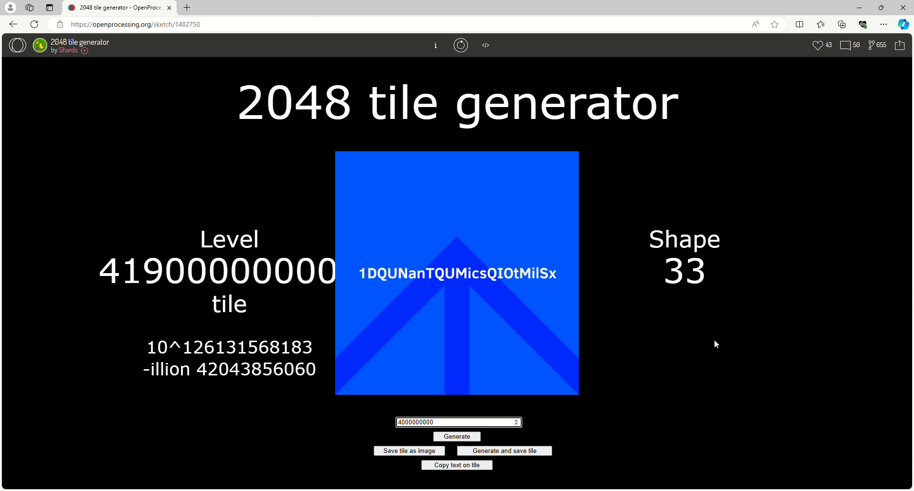
click(456, 436)
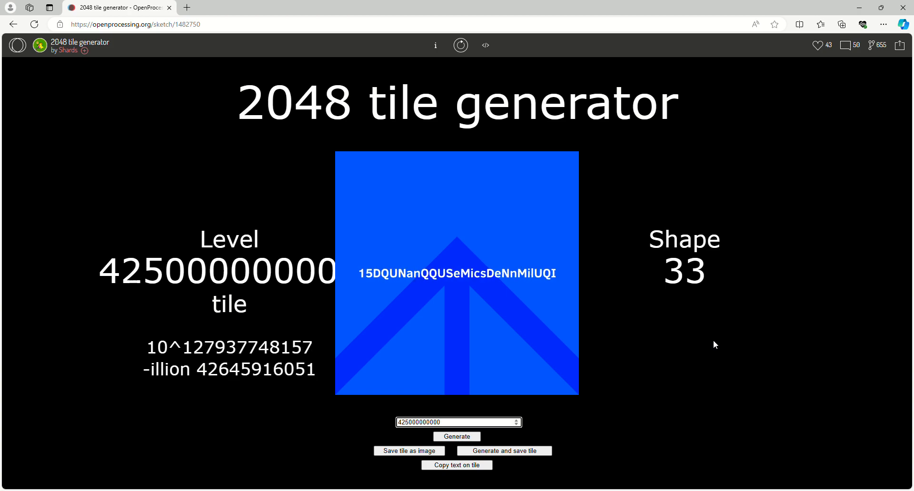
click(516, 419)
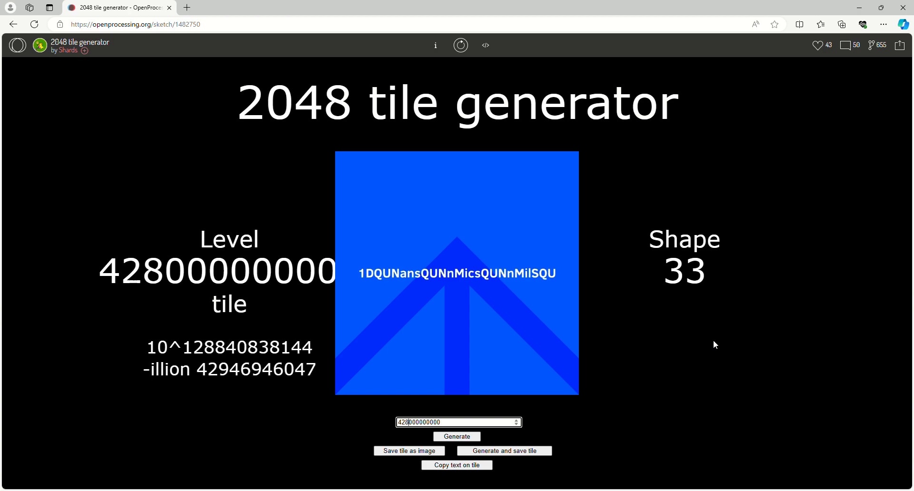
click(456, 436)
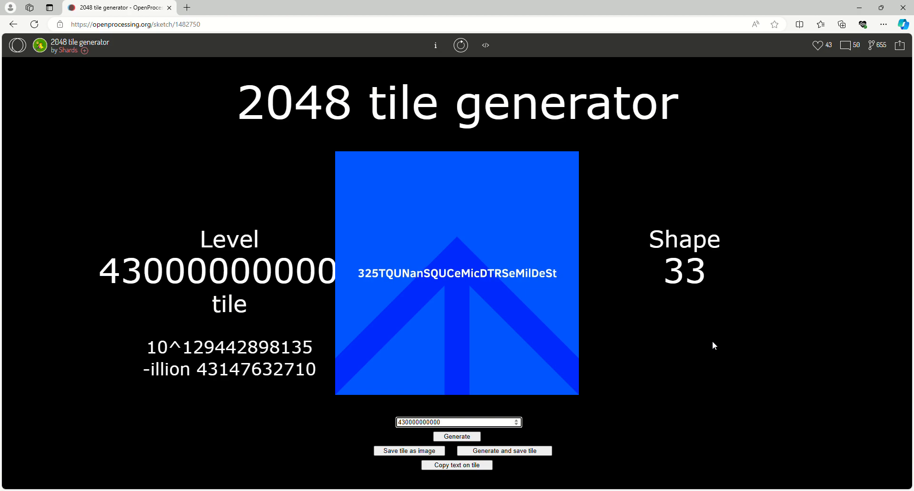
click(456, 436)
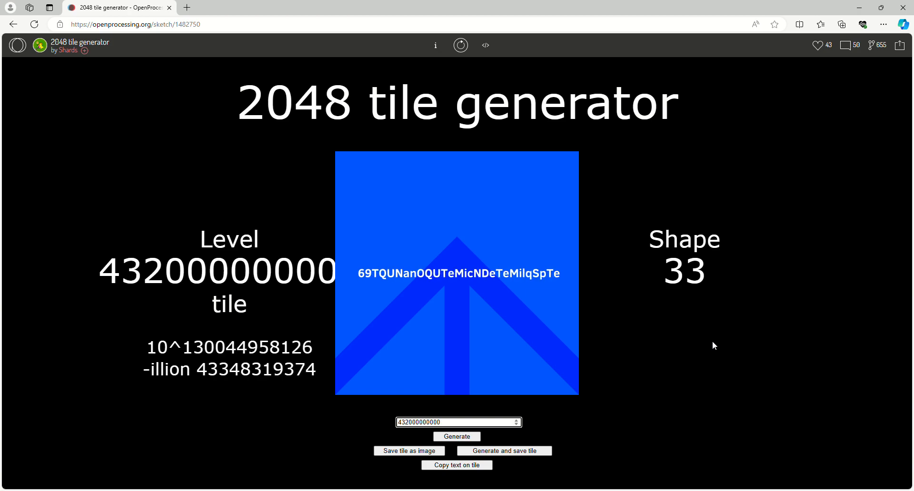
click(456, 435)
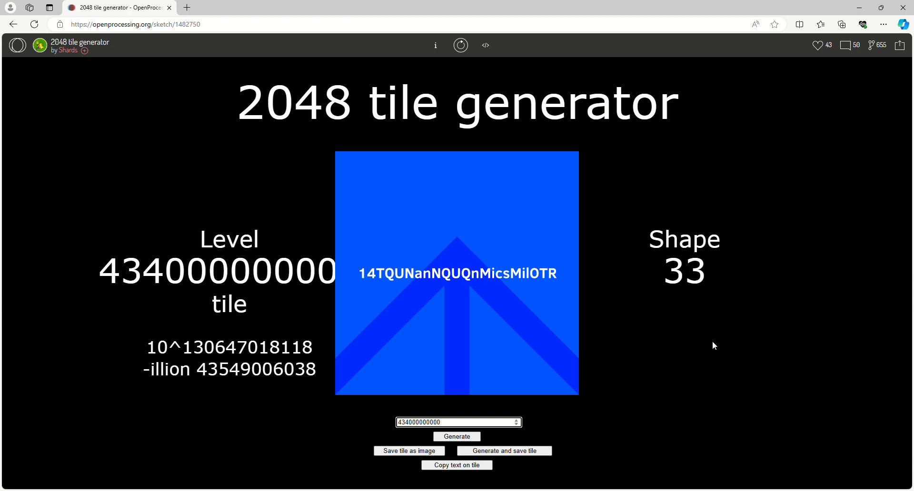
click(456, 436)
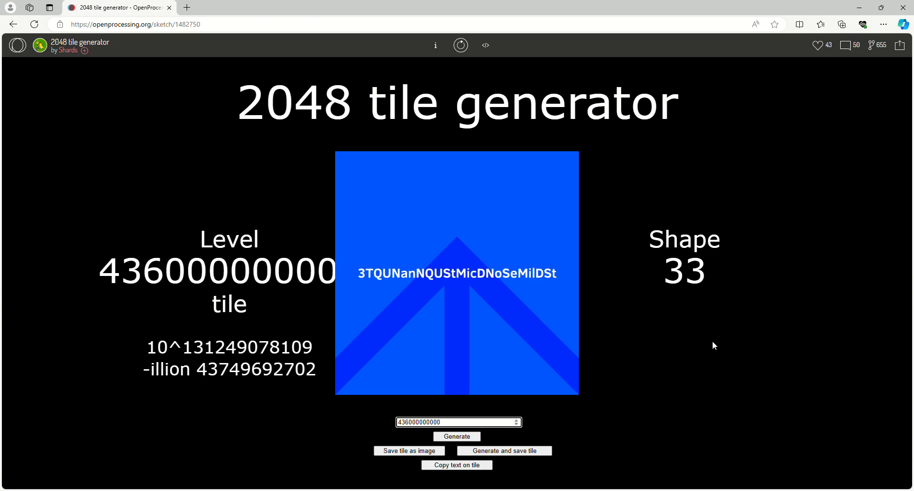
click(456, 436)
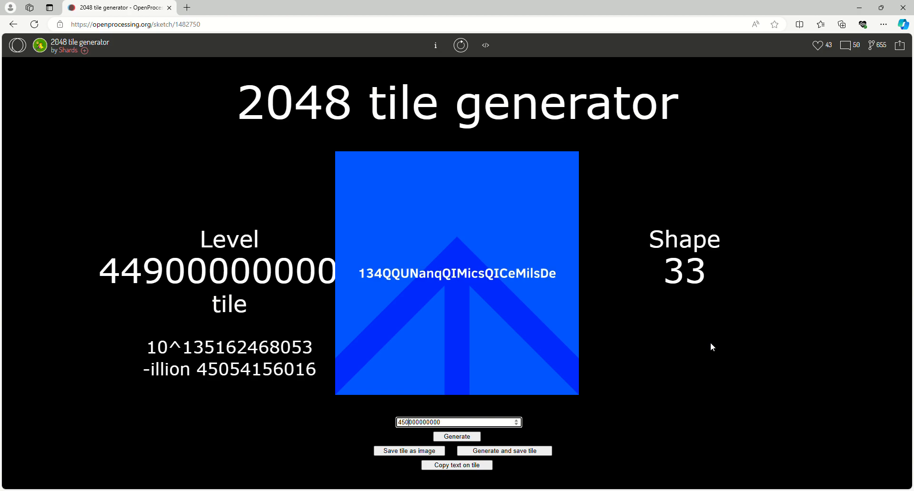
click(456, 436)
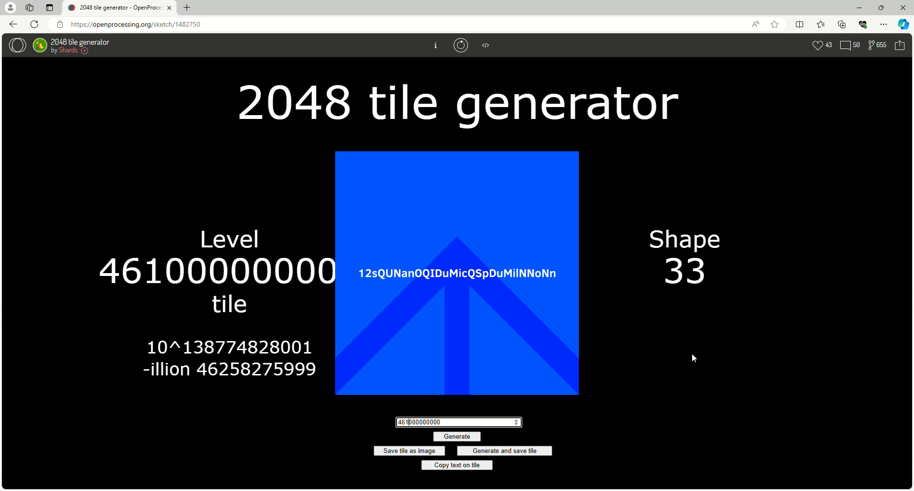
click(456, 436)
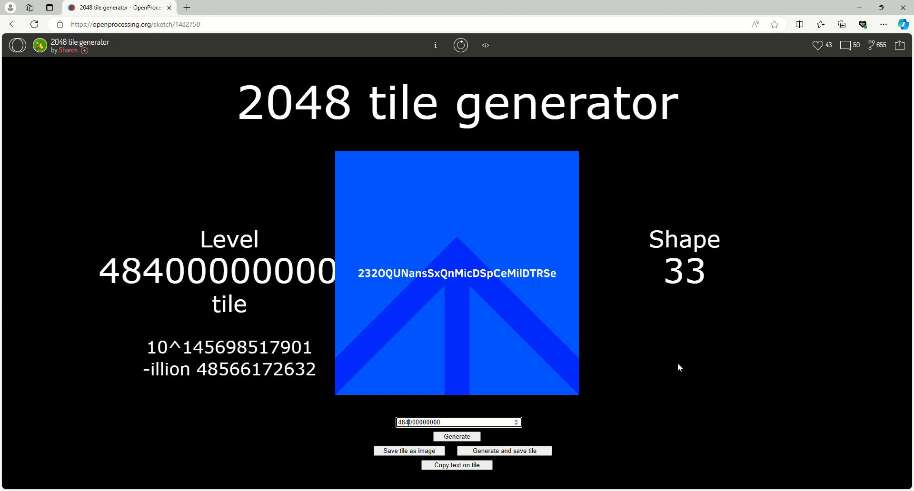
click(456, 436)
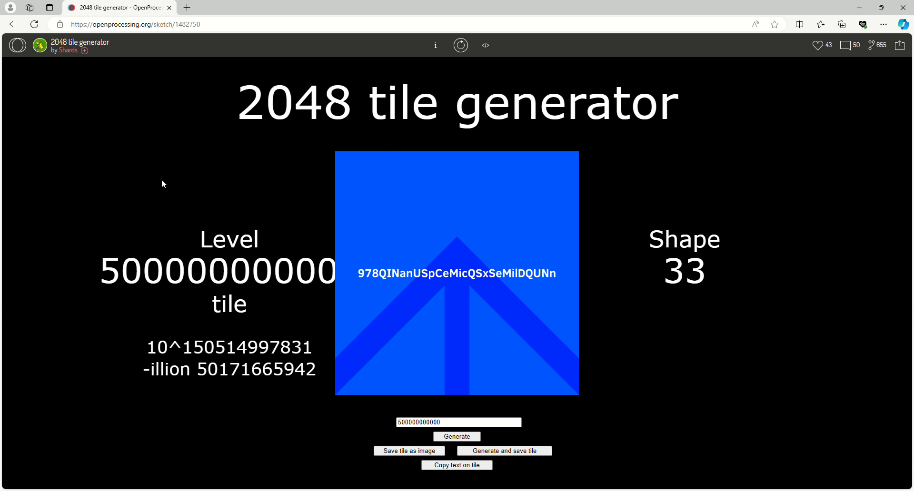
mouse_move(346, 260)
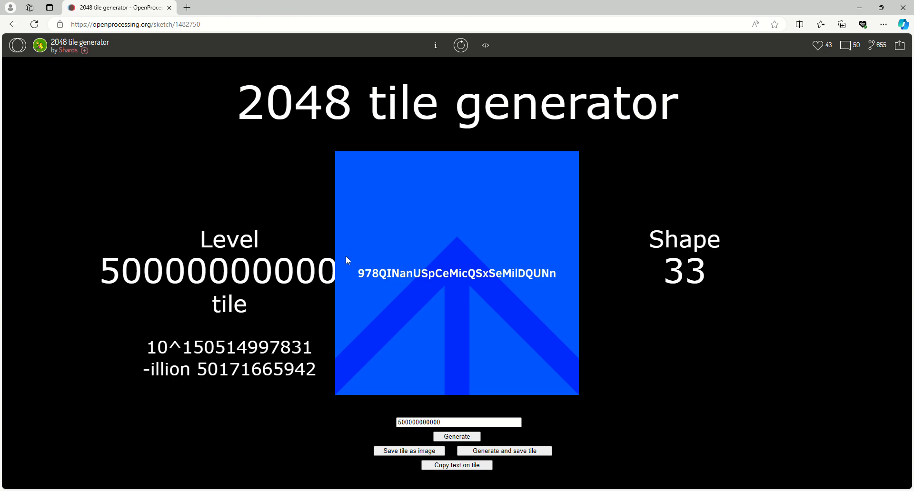
mouse_move(354, 266)
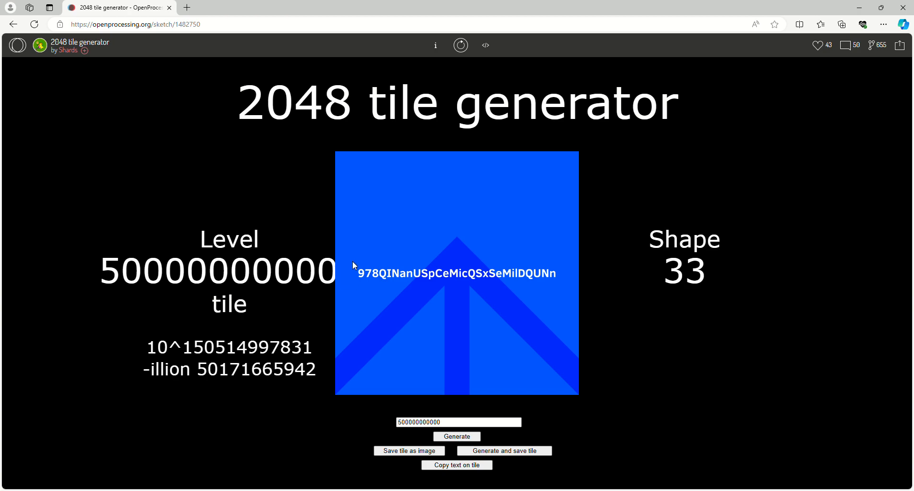
mouse_move(433, 254)
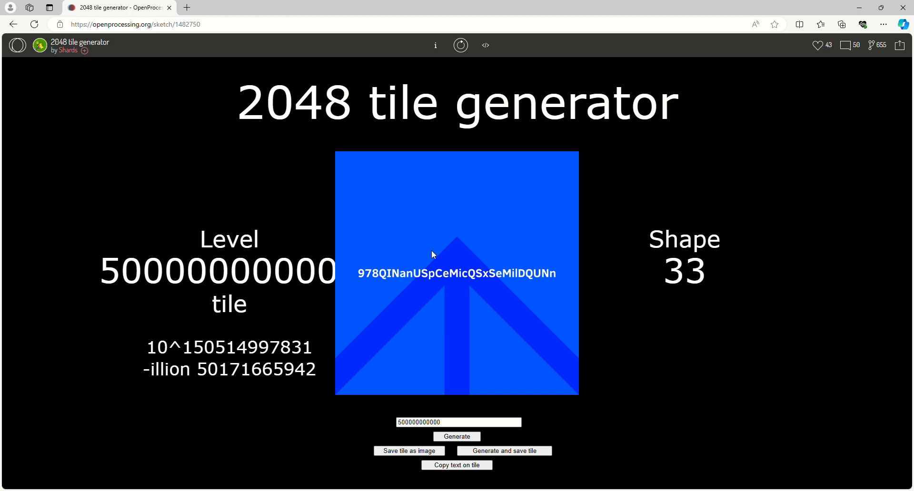
mouse_move(318, 233)
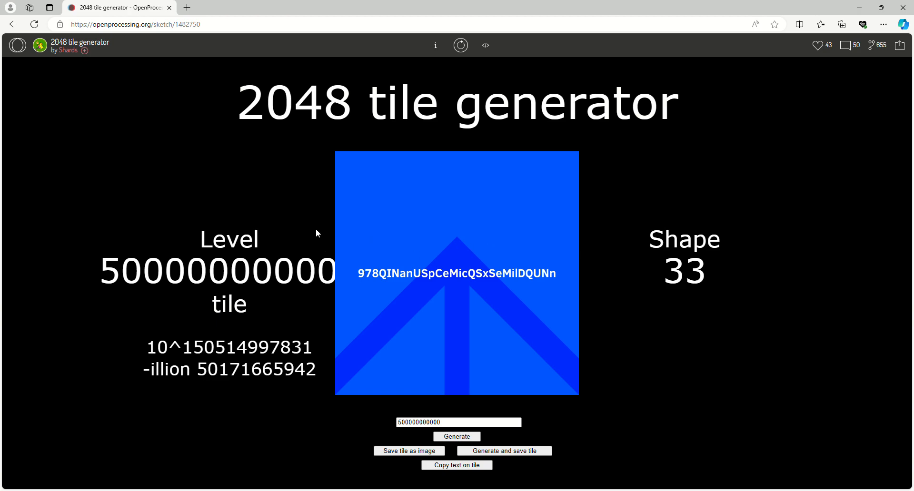
mouse_move(329, 261)
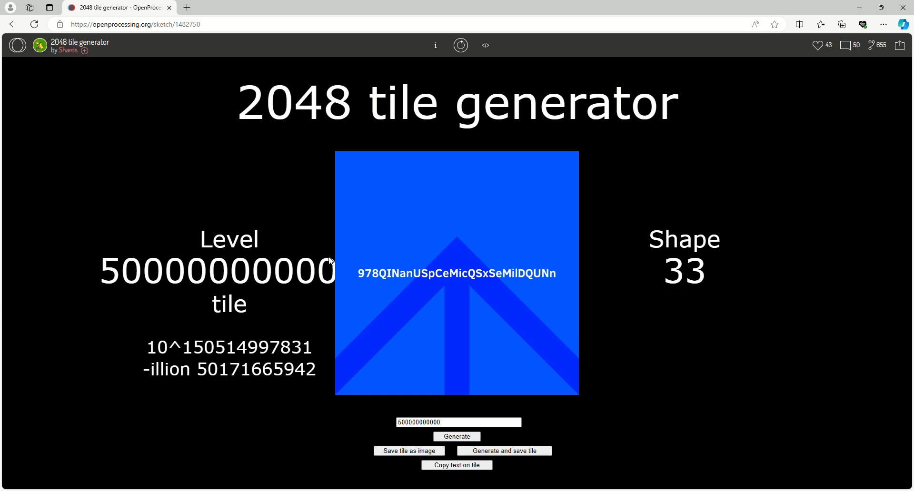
mouse_move(320, 290)
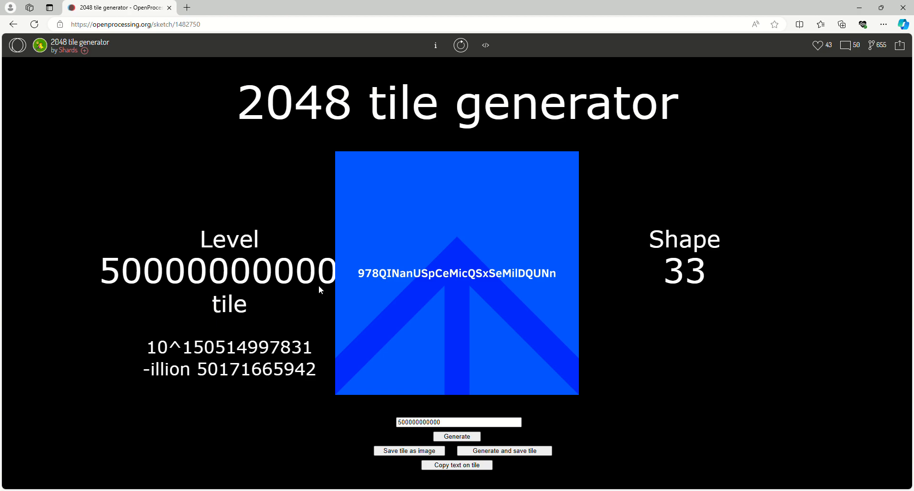
mouse_move(320, 283)
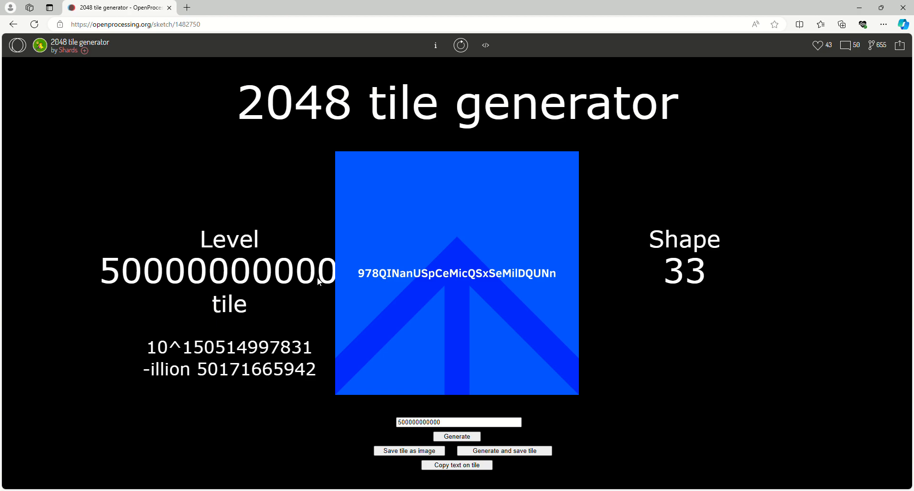
mouse_move(270, 299)
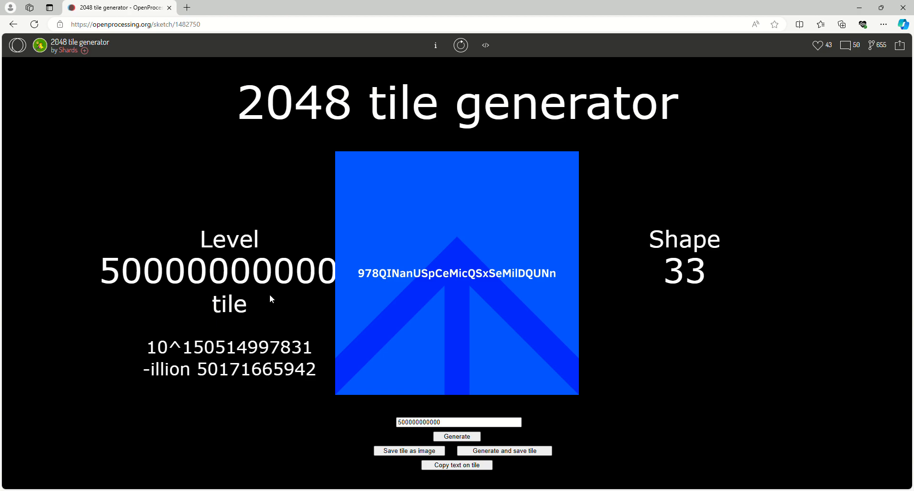
mouse_move(261, 333)
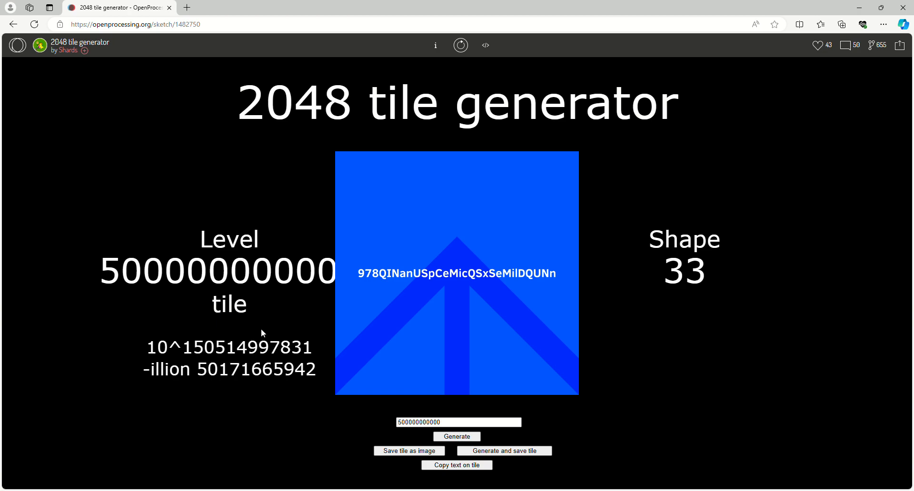
mouse_move(222, 399)
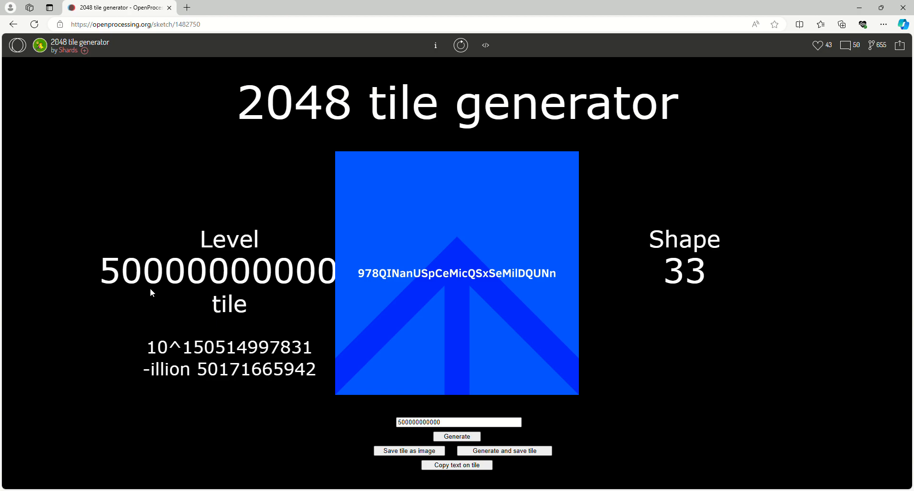
mouse_move(251, 268)
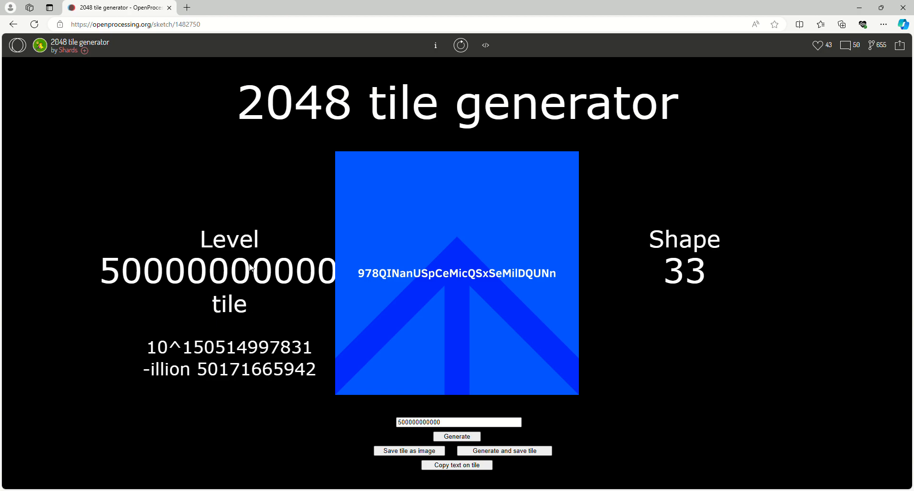
mouse_move(473, 369)
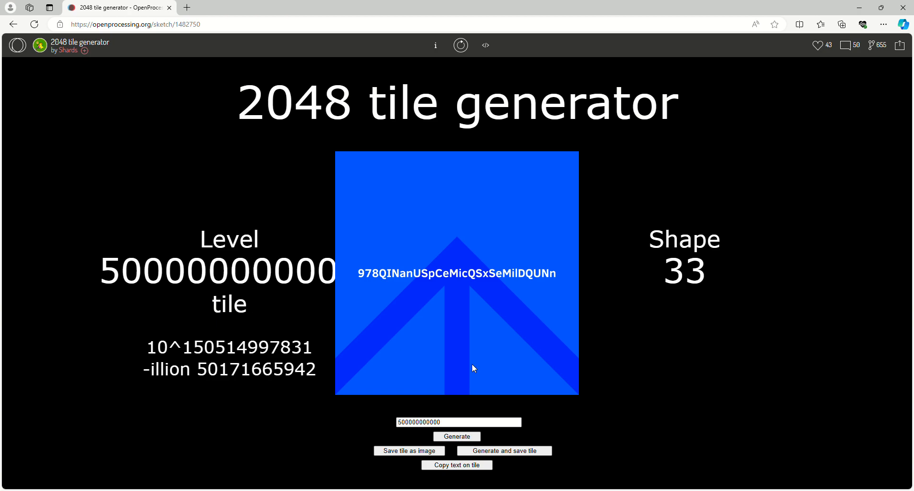
mouse_move(620, 204)
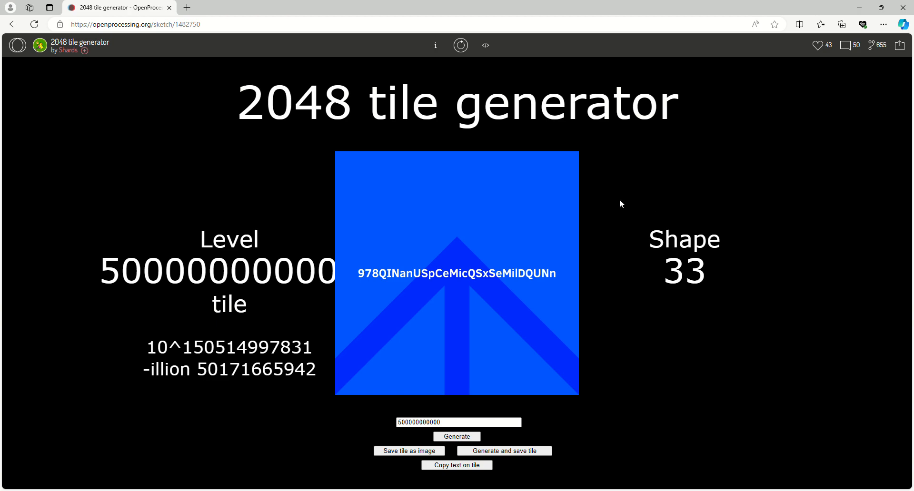
mouse_move(629, 298)
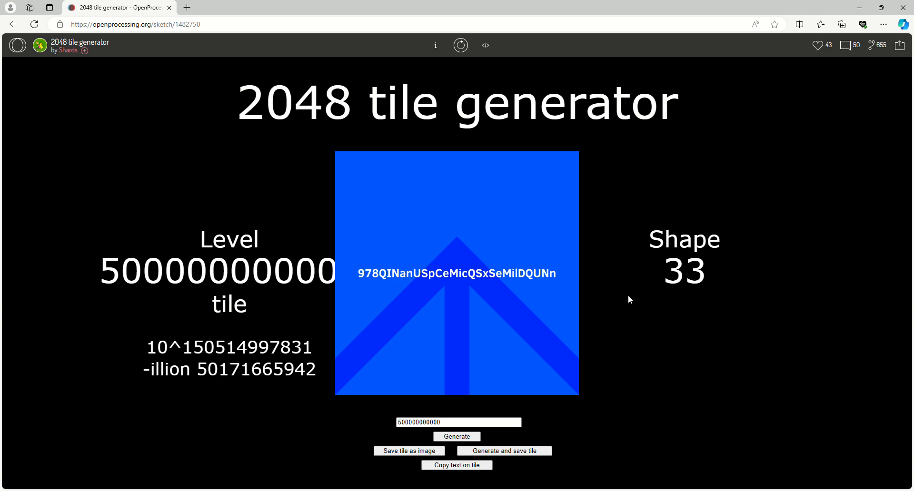
mouse_move(806, 250)
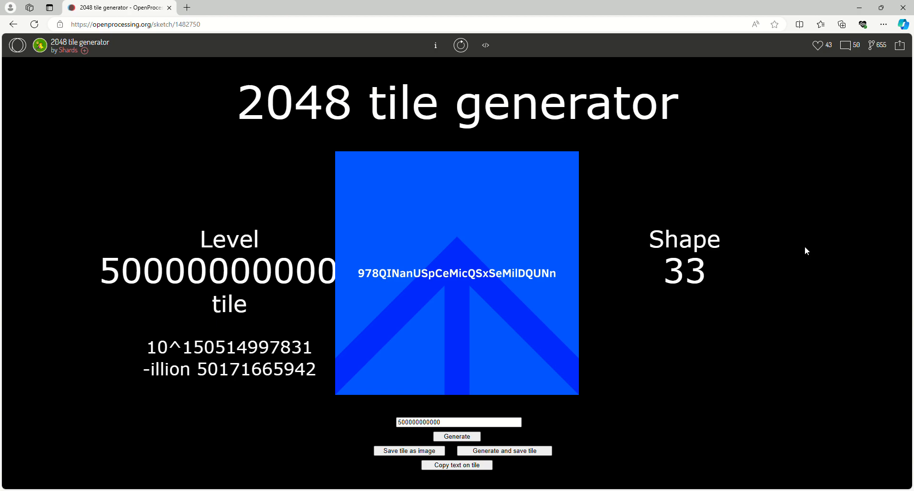
mouse_move(791, 303)
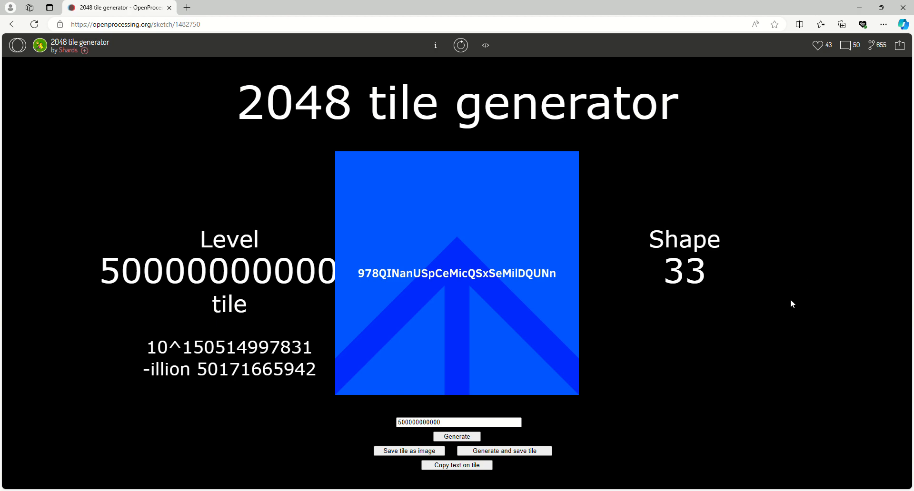
mouse_move(877, 262)
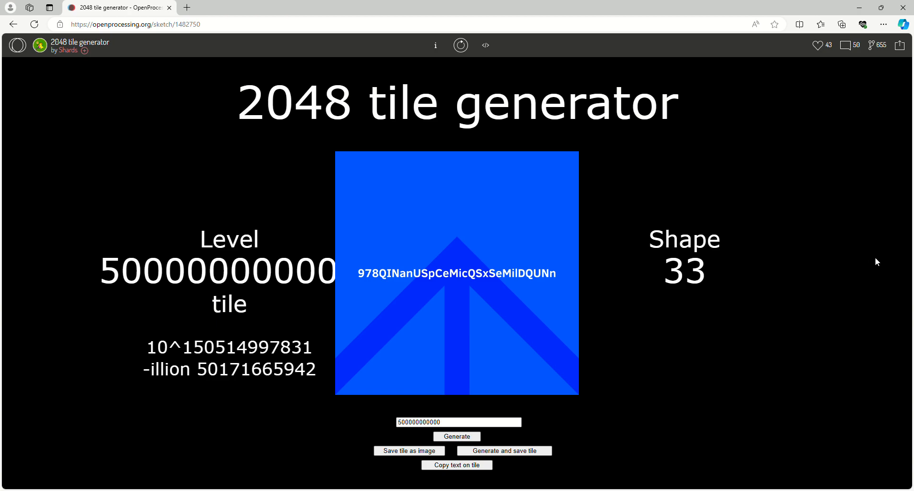
mouse_move(849, 121)
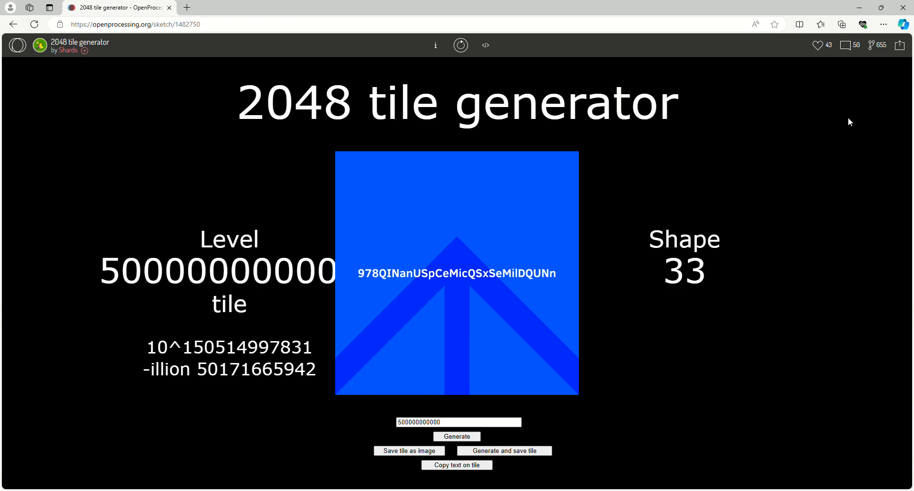